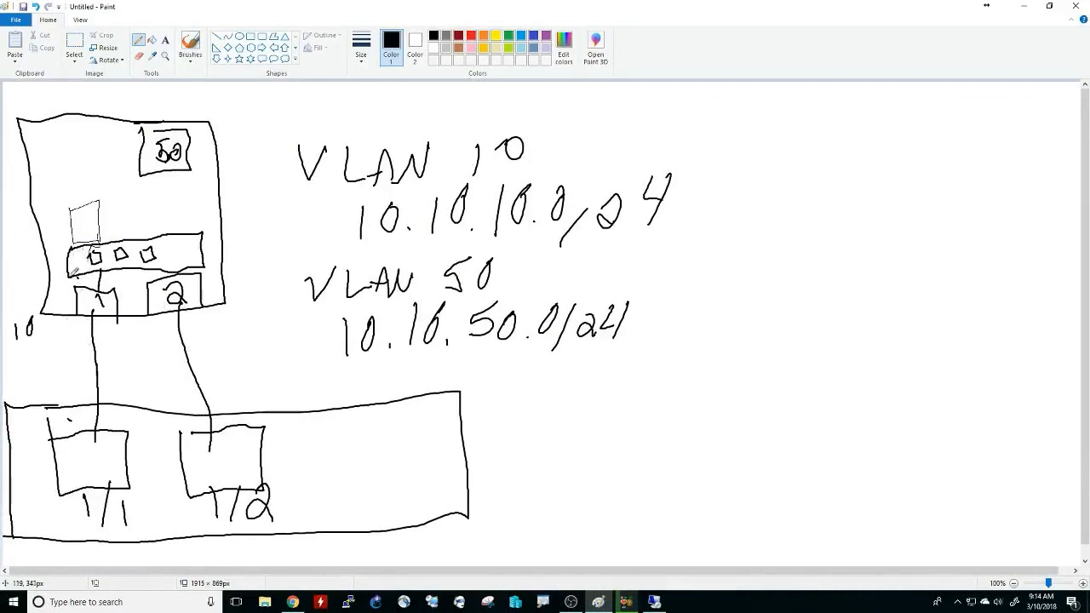
mouse_move(85, 330)
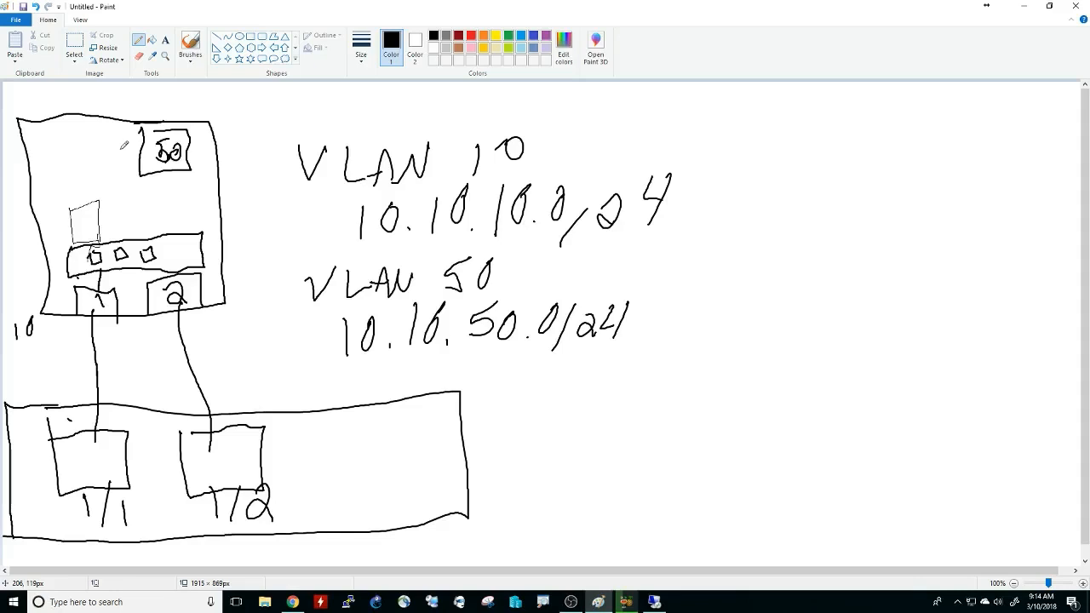
mouse_move(51, 266)
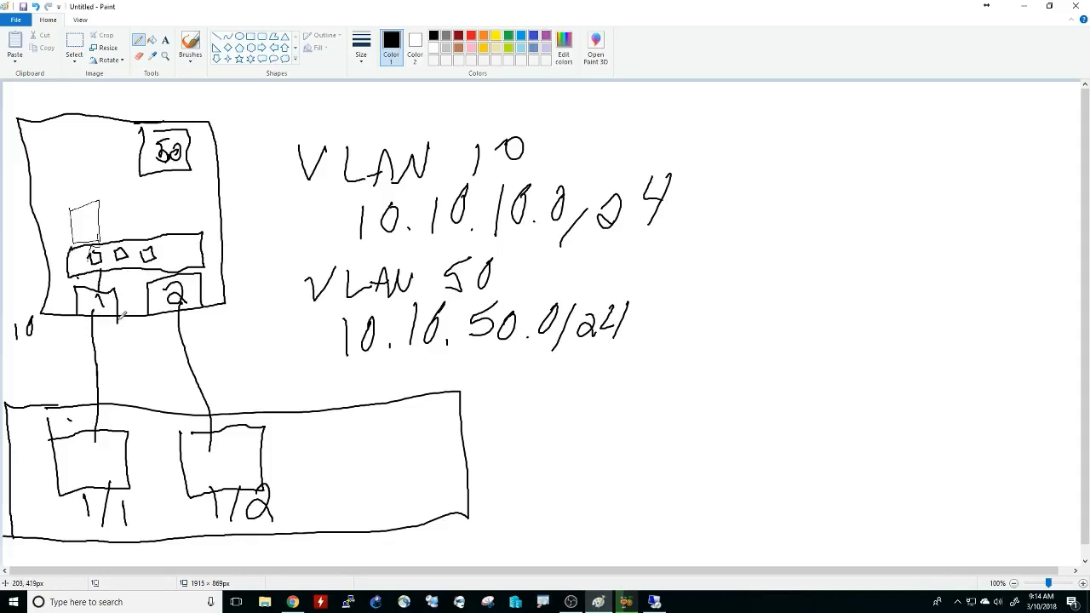
mouse_move(213, 335)
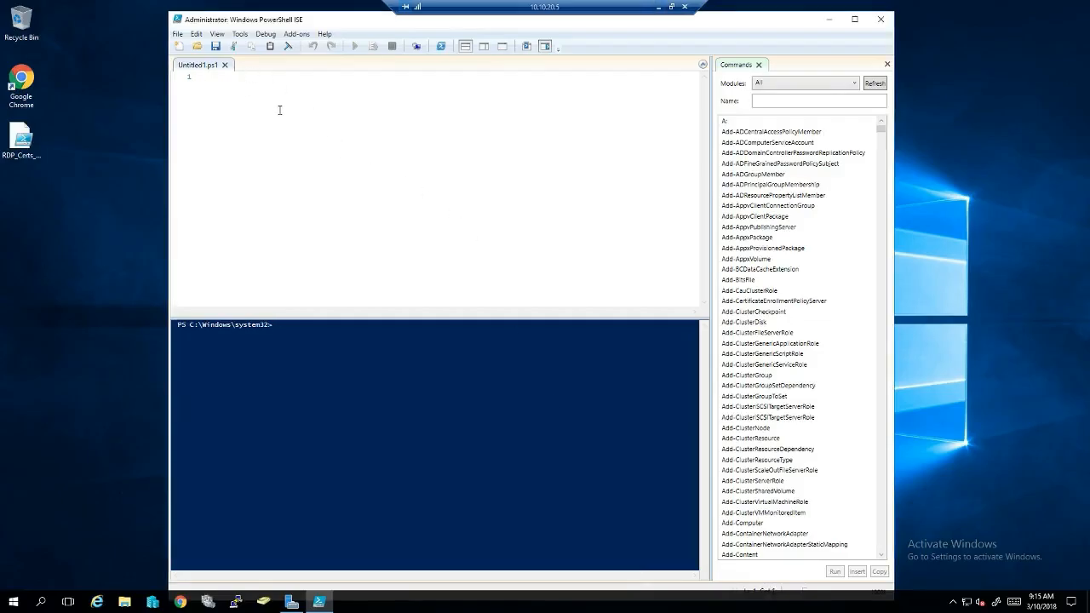
- Type New-VMSwitch -Name Switch-SET -NetAdapterName "NIC1" in the script pane
text(New-VMSwitch)
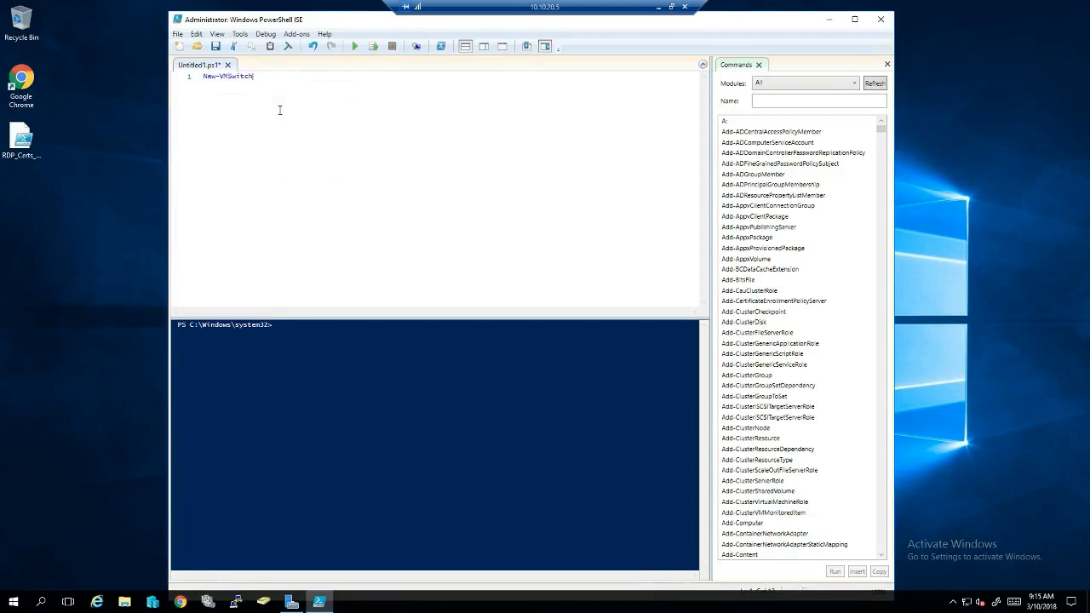
text(-Name)
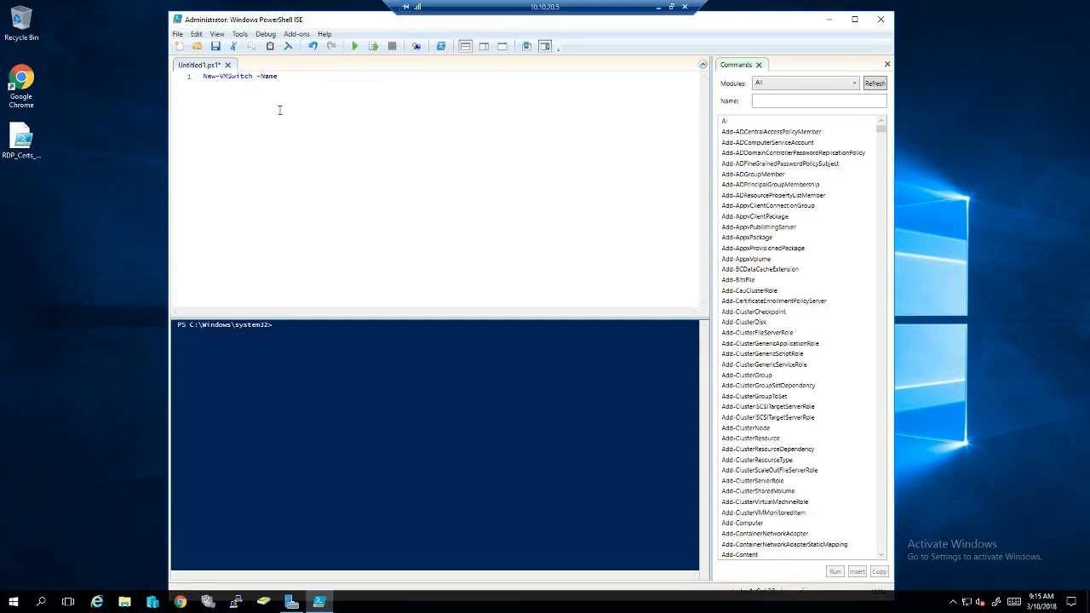
text(Switch)
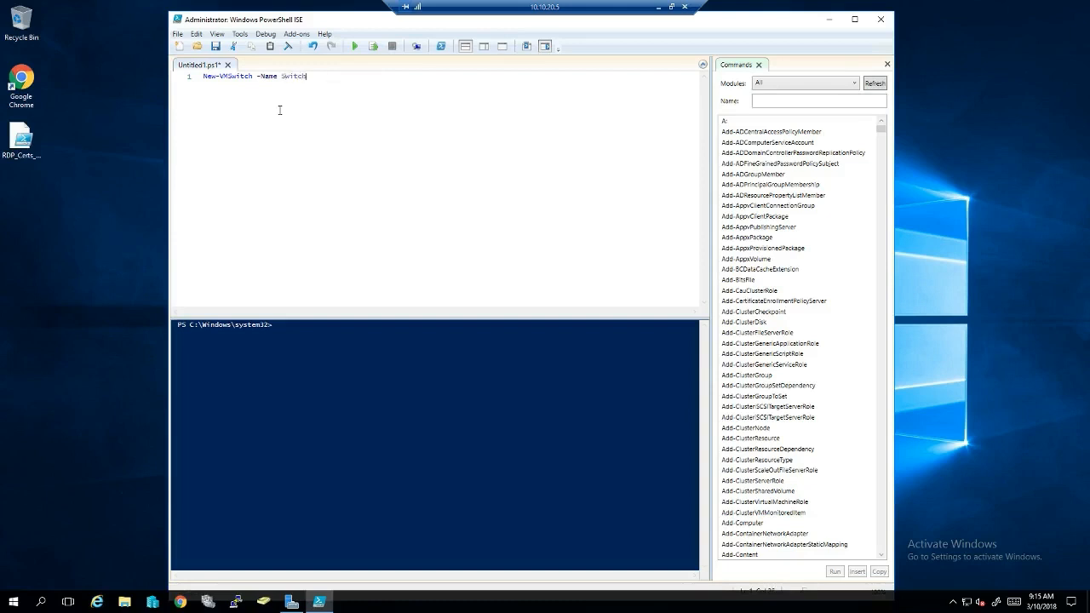
text(-SET)
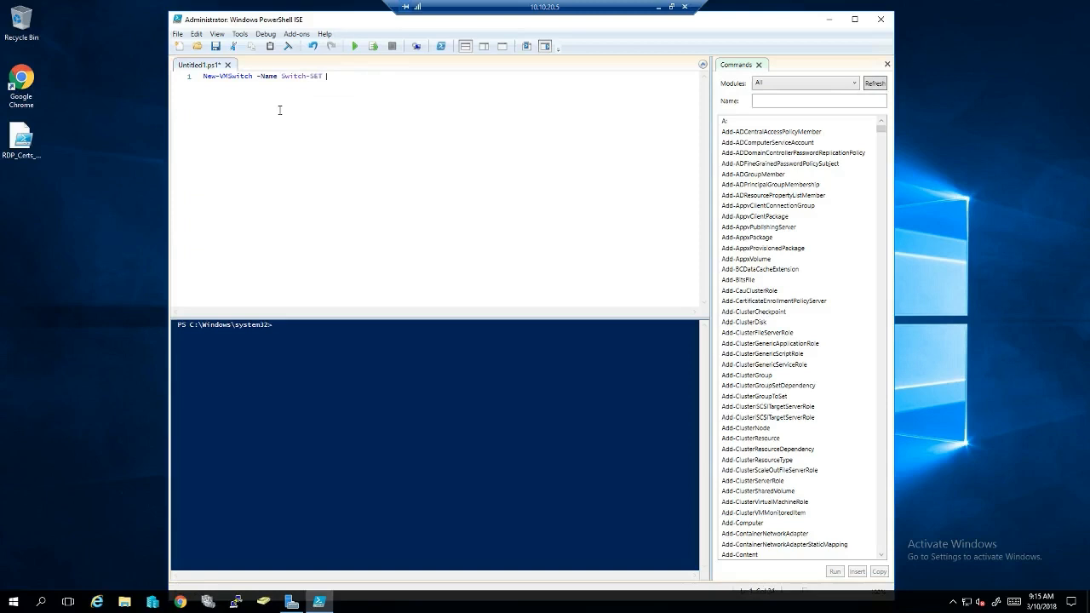
text(-NetAdapterName ")
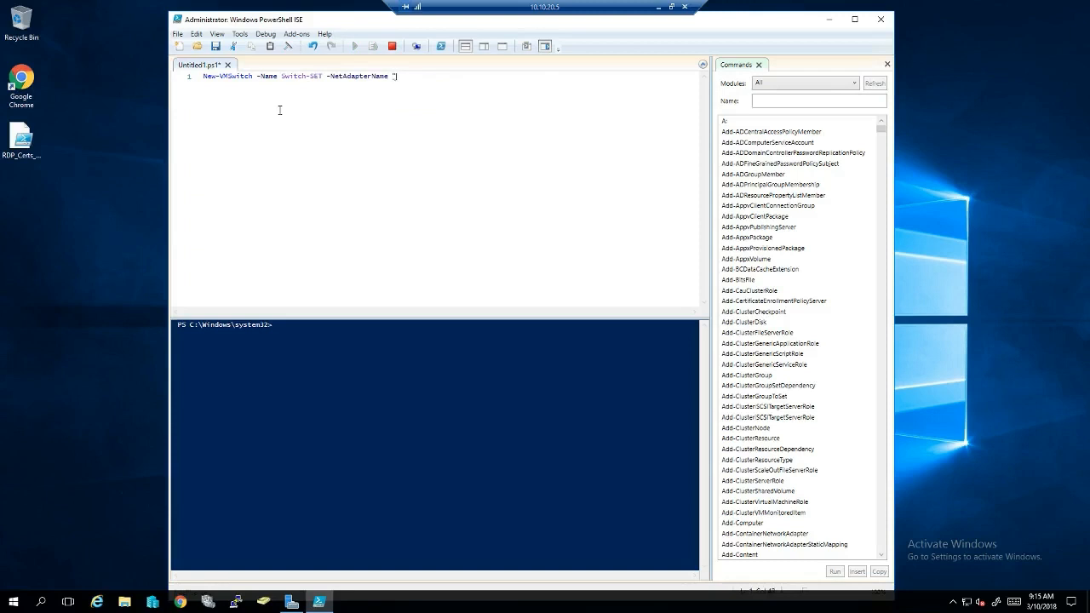
text(NIC1","NIC)
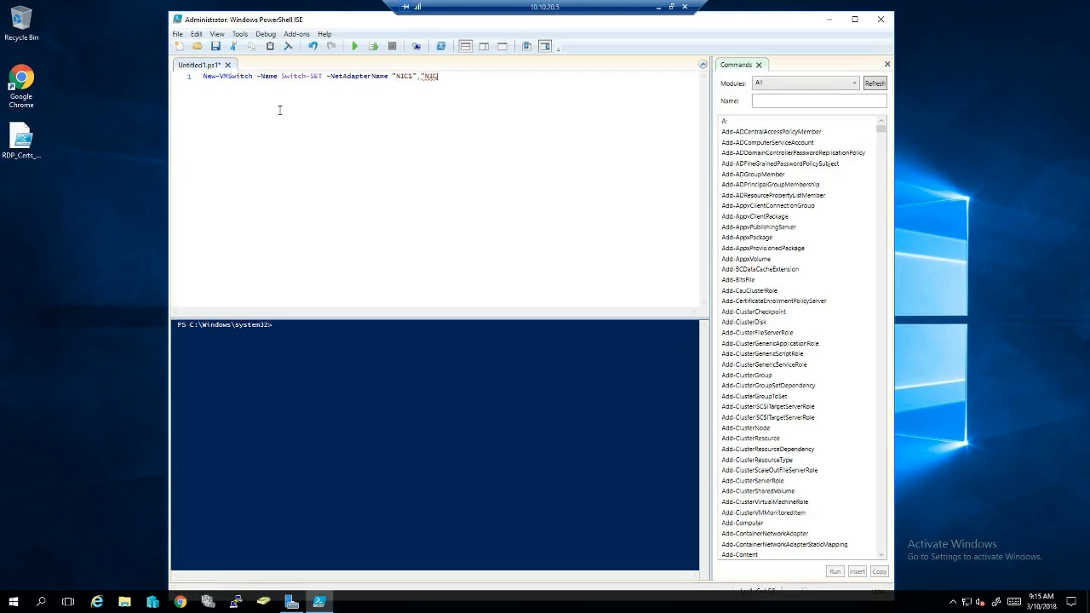
text(2")
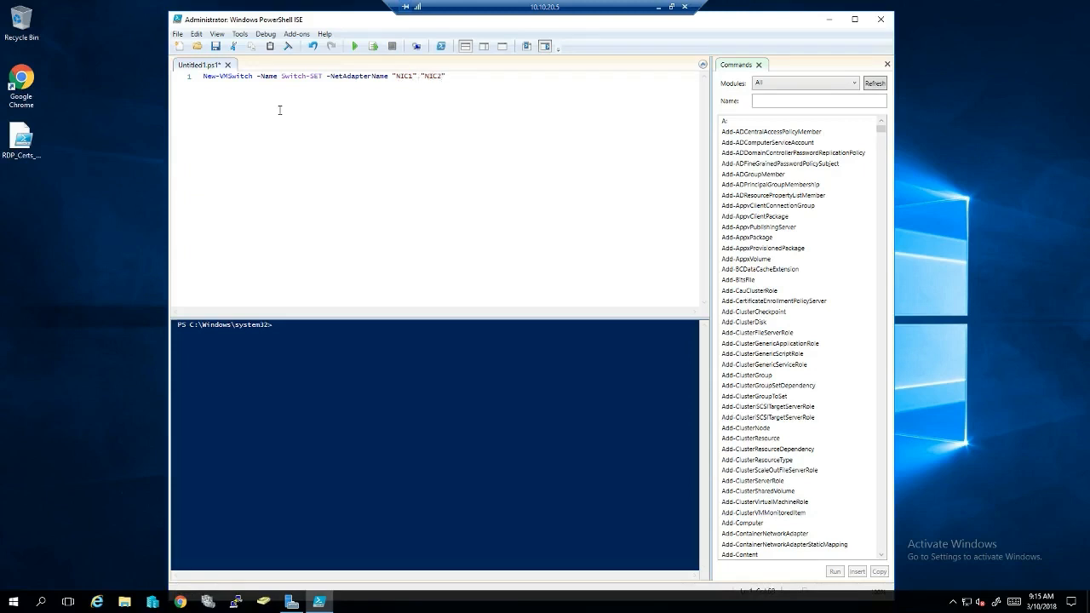
text(,)
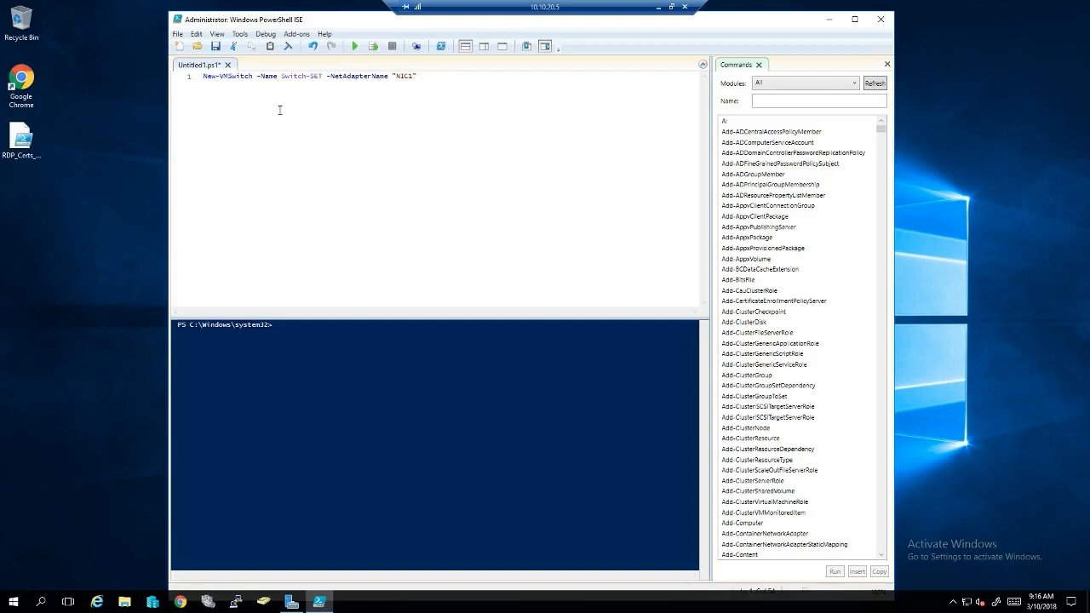
- Add "NIC2" as a second adapter and the -AllowManagementOS parameter to the command
text(-)
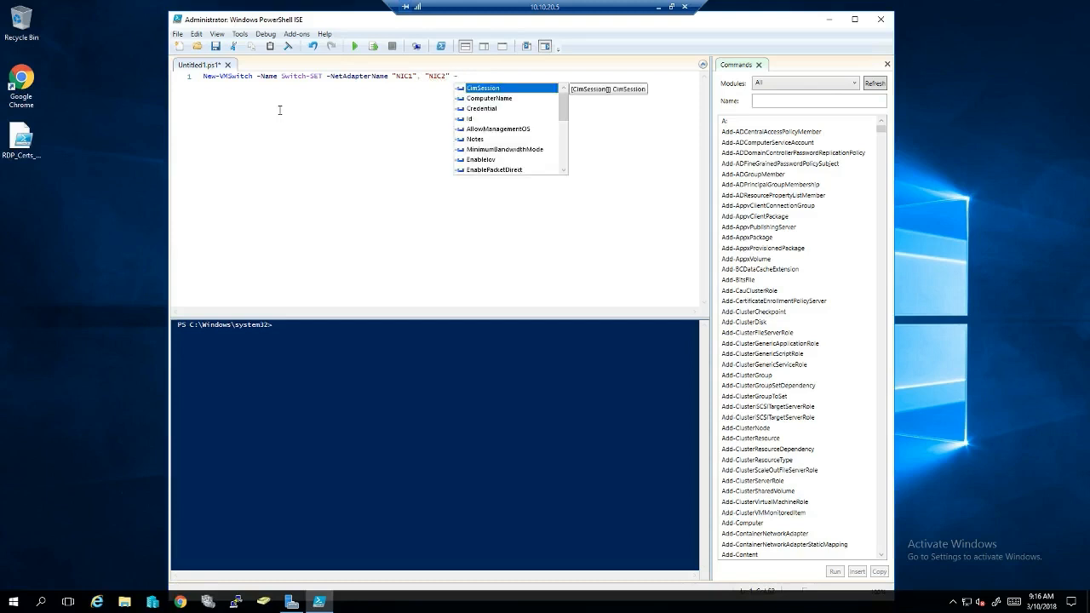
click(498, 128)
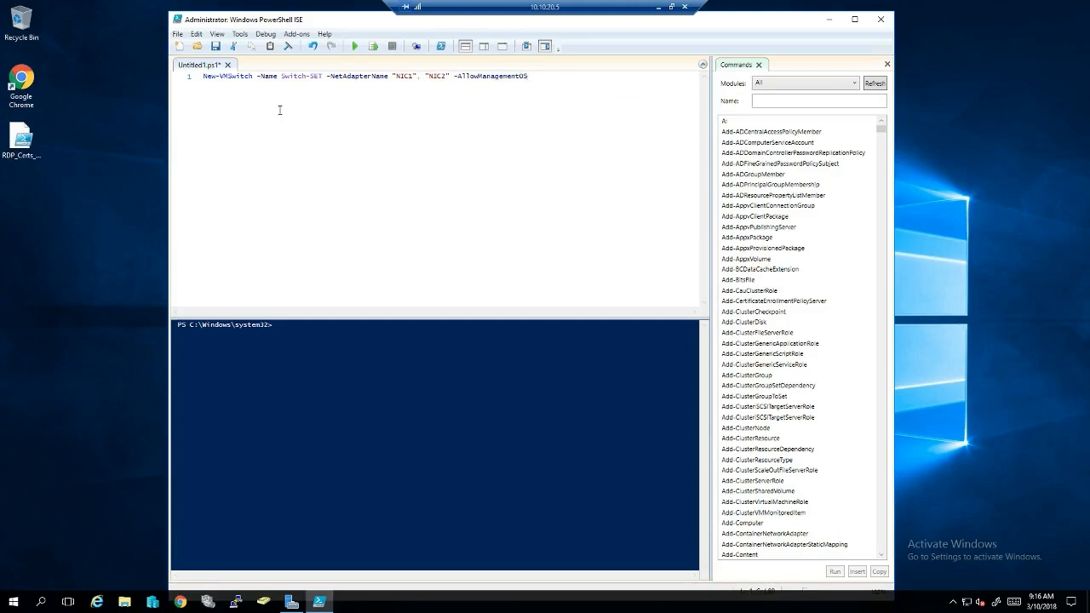
click(626, 602)
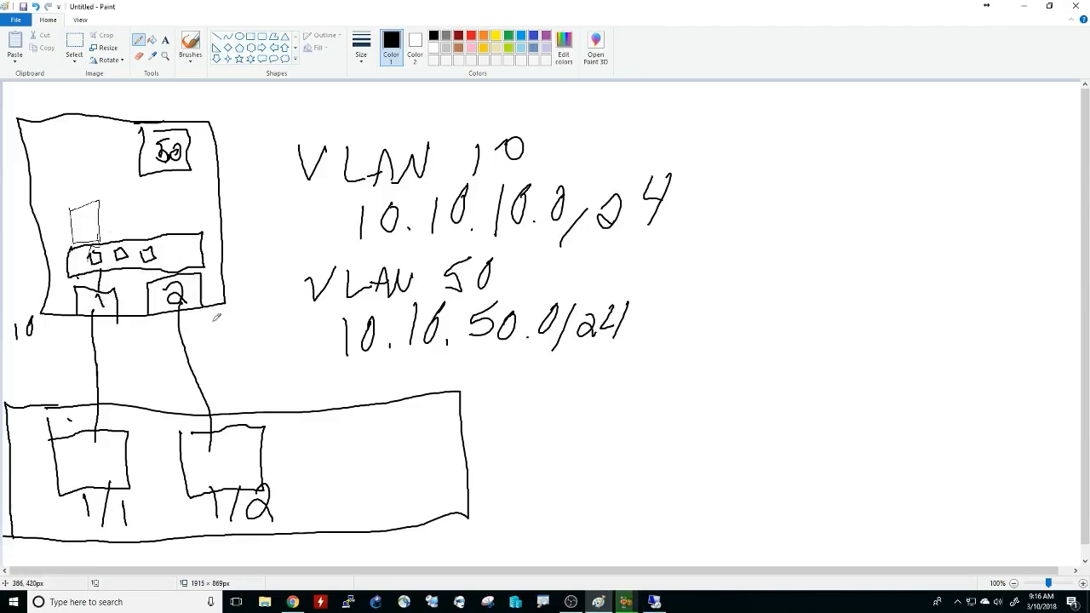
mouse_move(654, 602)
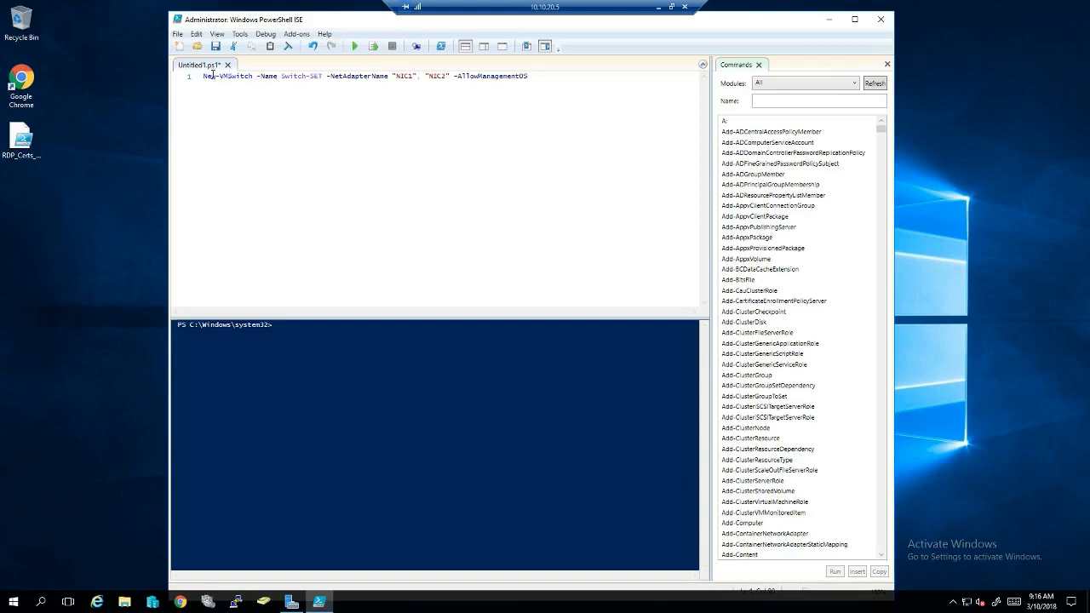
mouse_move(664, 123)
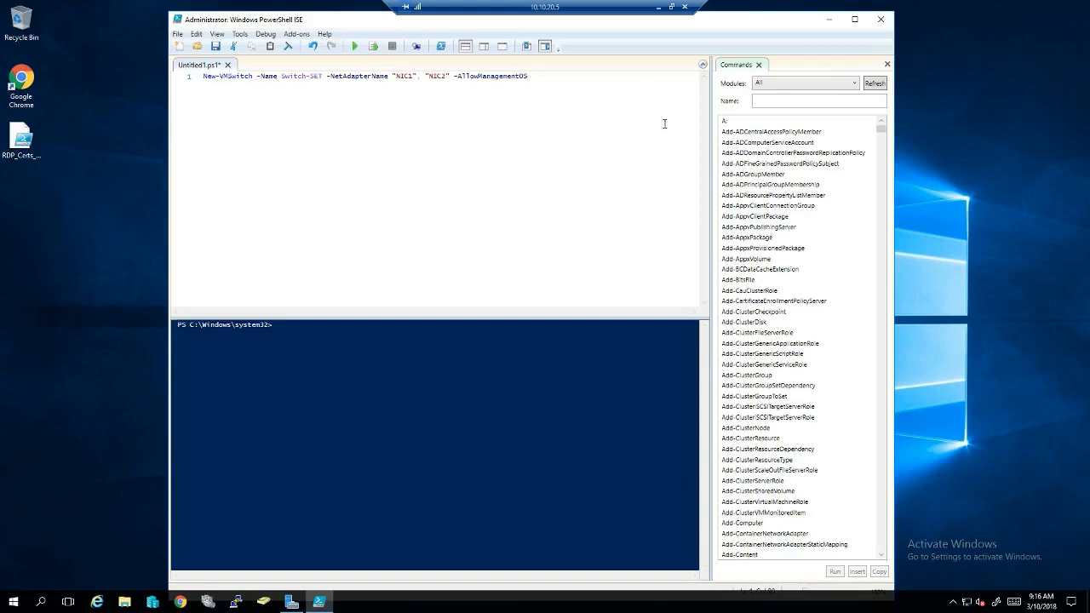
mouse_move(645, 128)
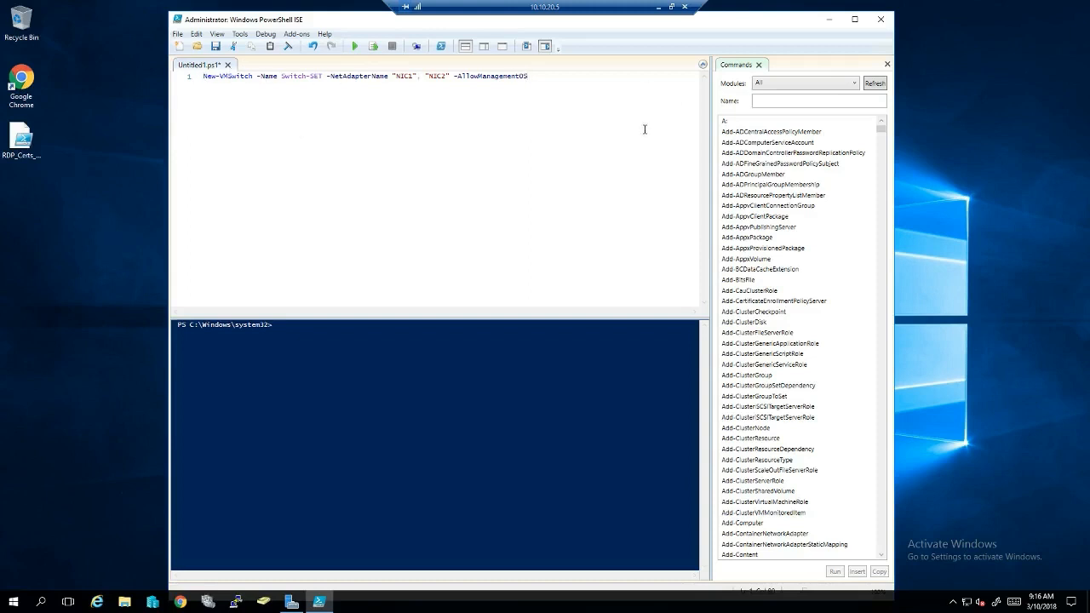